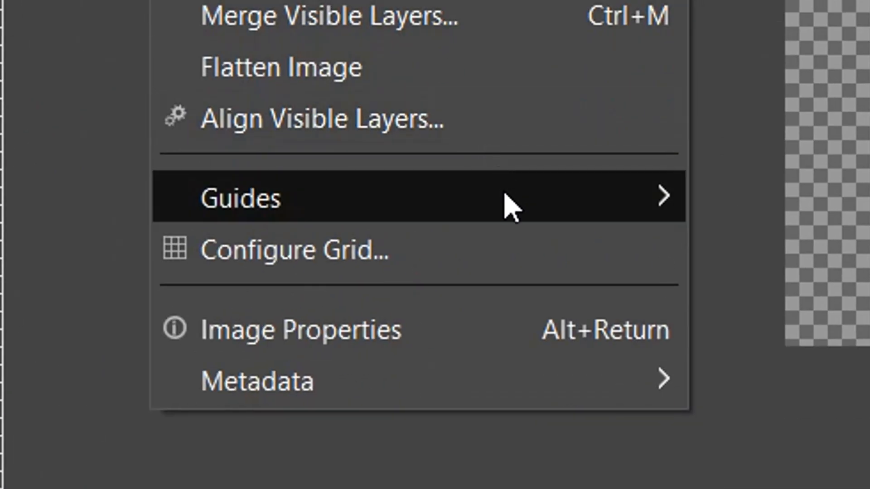
{"action": "mouse_move", "coordinate": [583, 197]}
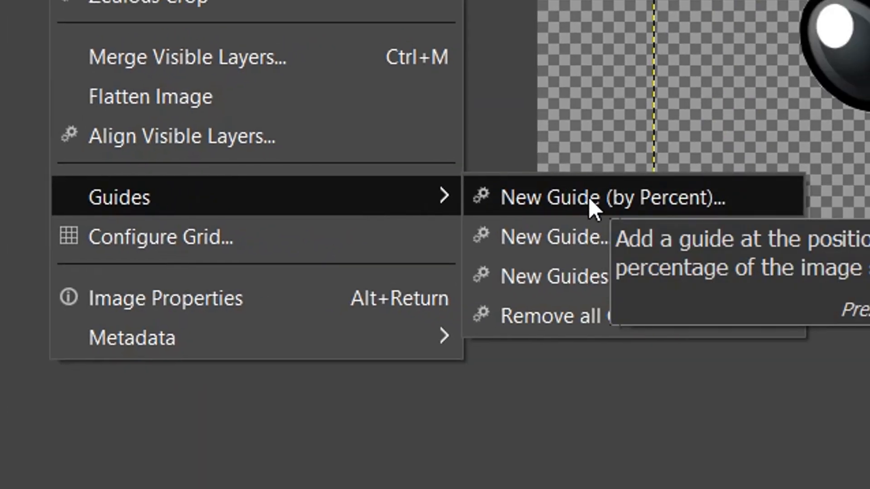
Step: Add a horizontal guide at 50 percent height using New Guide (by Percent)
{"action": "left_click", "coordinate": [605, 197]}
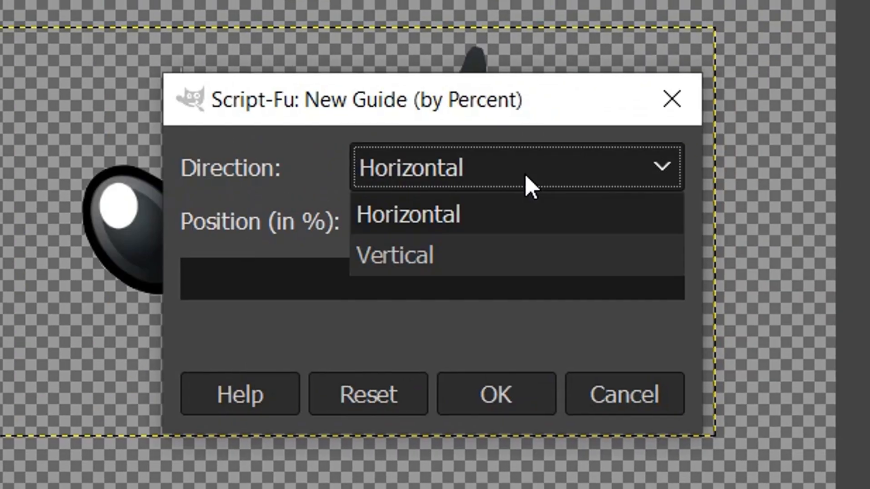
{"action": "left_click", "coordinate": [407, 215]}
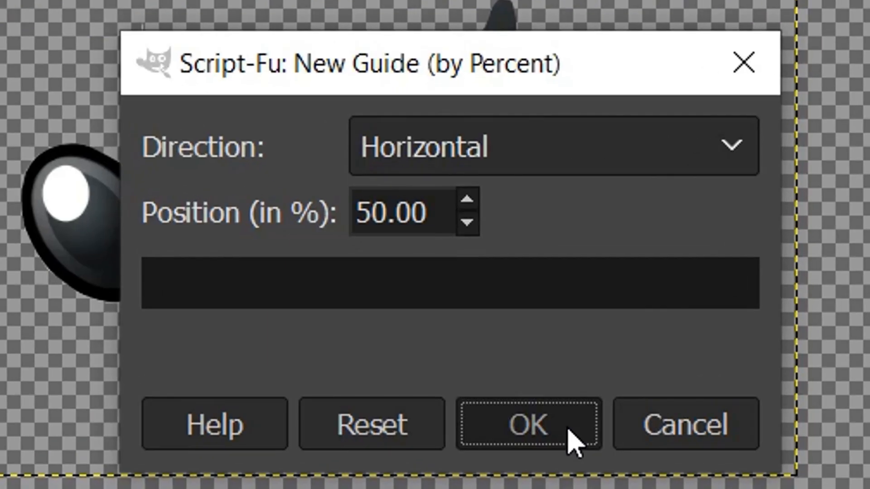
{"action": "left_click", "coordinate": [527, 424]}
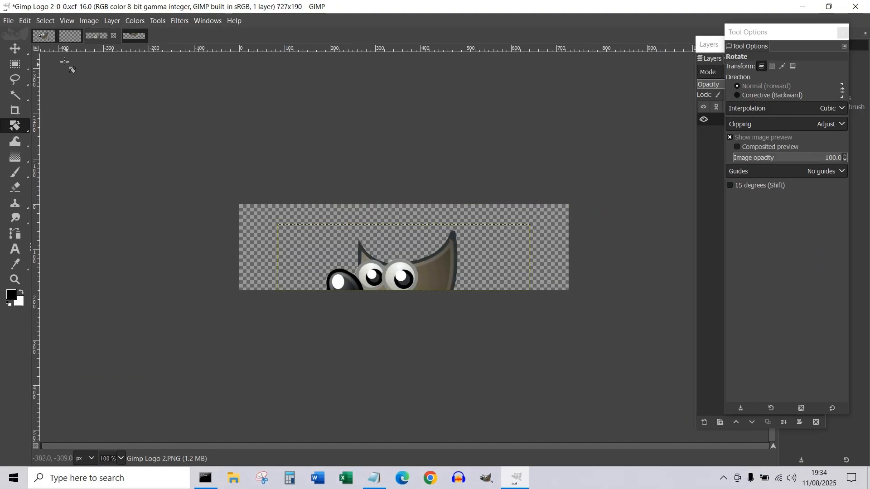
Step: Paste the logo's top and bottom halves as new layers in the 727×380 Untitled image
{"action": "left_click", "coordinate": [25, 20]}
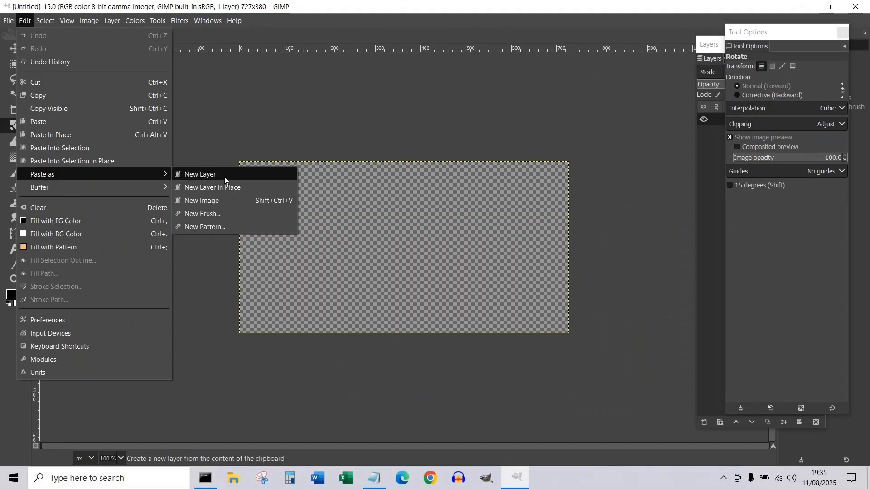
{"action": "left_click", "coordinate": [199, 174]}
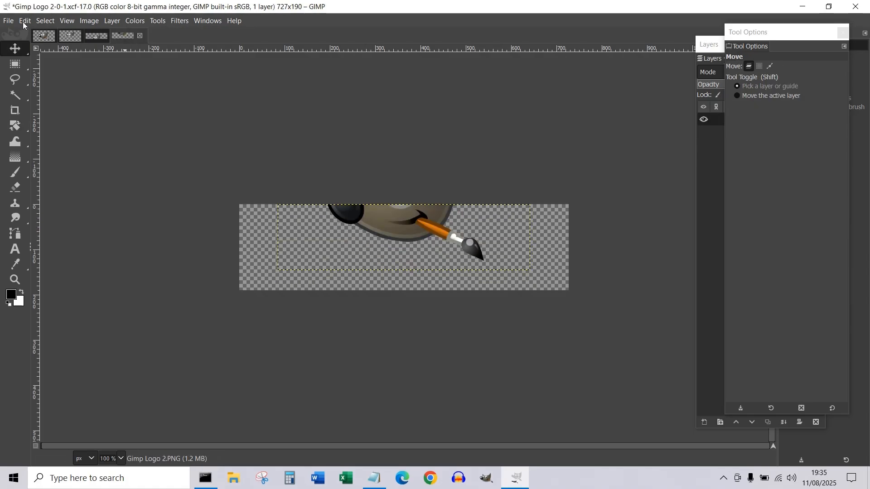
{"action": "left_click", "coordinate": [24, 20]}
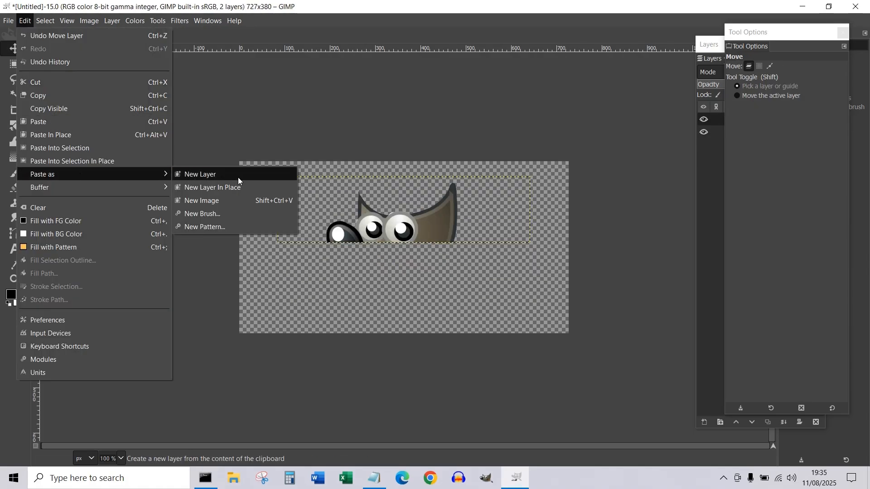
{"action": "left_click", "coordinate": [199, 174]}
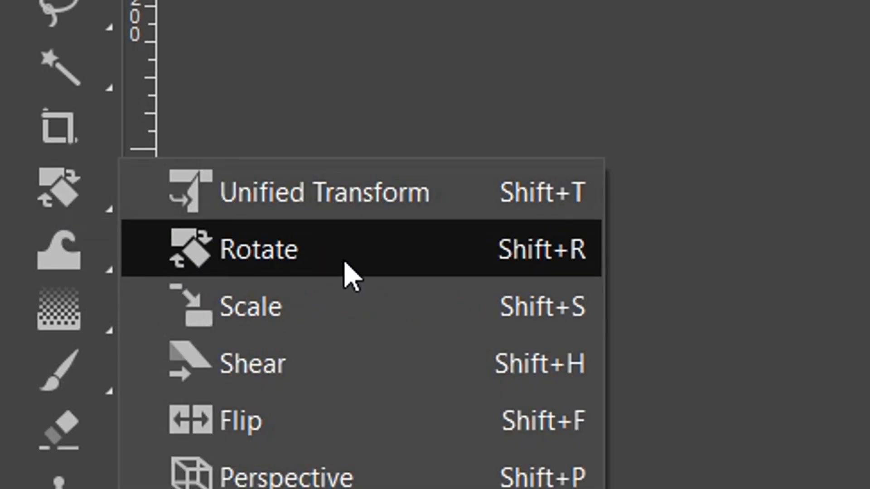
Step: Pick the Rotate tool to tilt the logo layer
{"action": "left_click", "coordinate": [267, 249]}
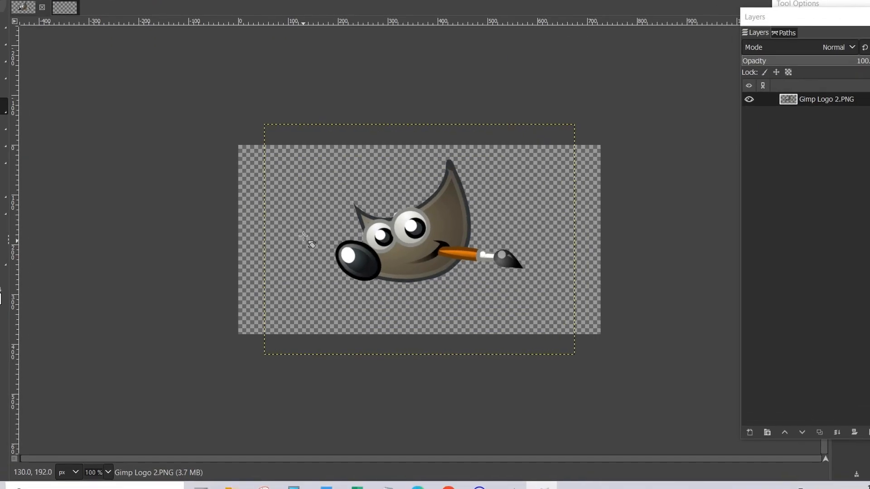
{"action": "mouse_move", "coordinate": [366, 31]}
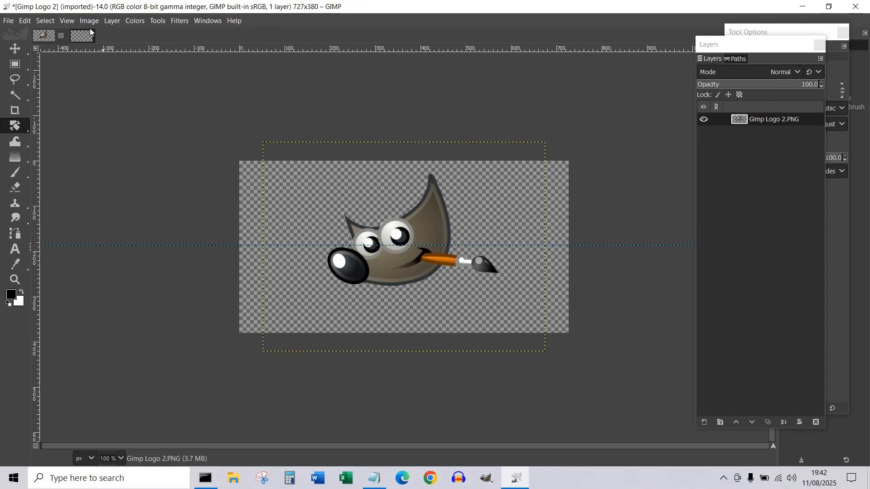
Step: Paste the lower and upper slices of the angled logo as new layers in Untitled
{"action": "left_click", "coordinate": [89, 20]}
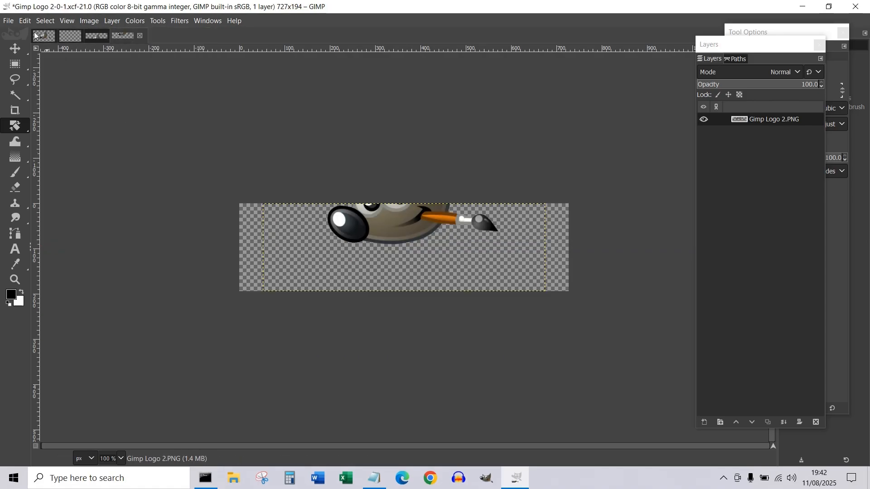
{"action": "left_click", "coordinate": [24, 20]}
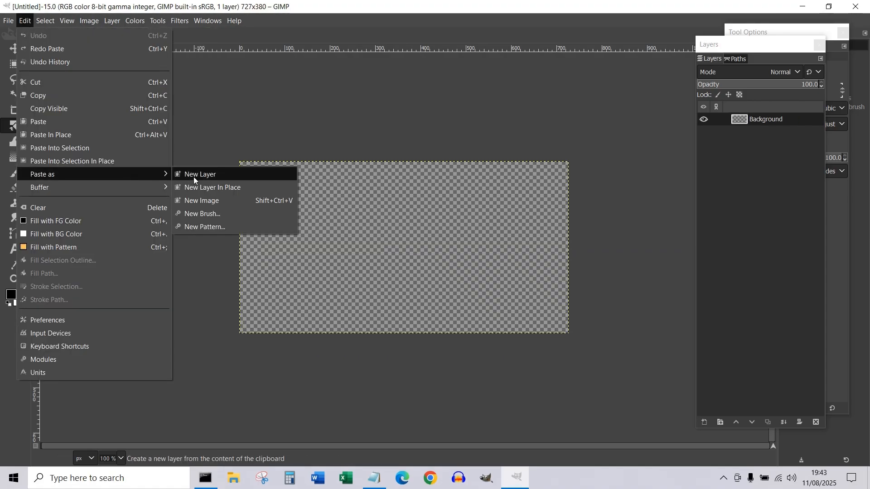
{"action": "left_click", "coordinate": [200, 173]}
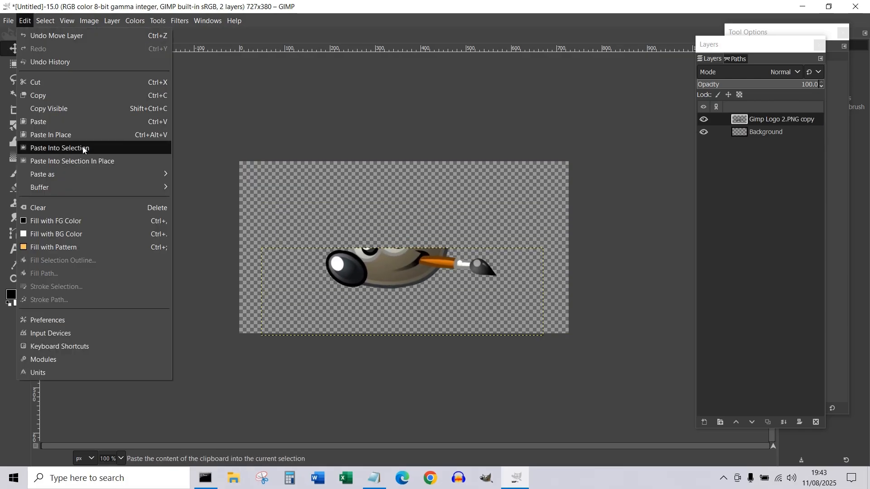
{"action": "left_click", "coordinate": [59, 148]}
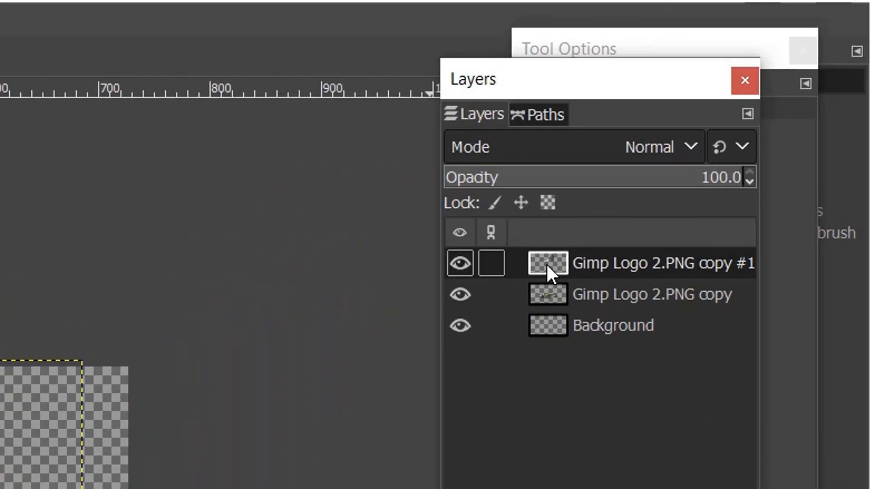
Step: Nest the top slice layer inside a new layer group from its right-click menu
{"action": "right_click", "coordinate": [549, 264]}
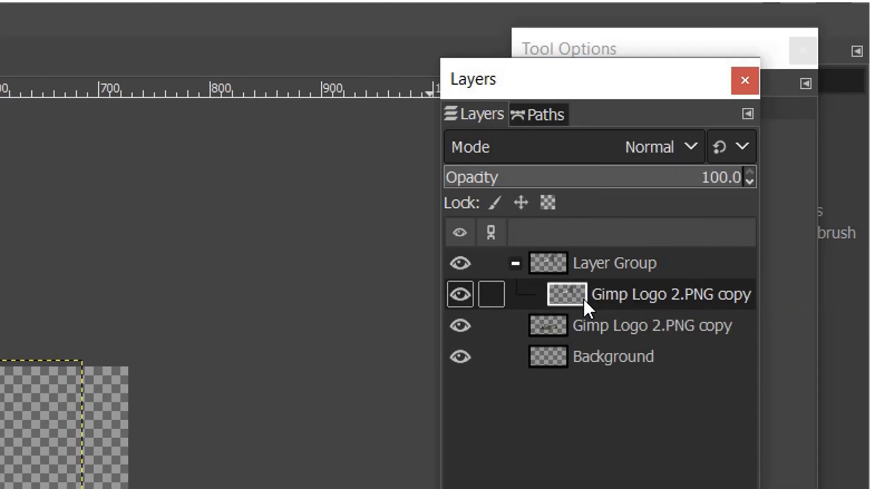
{"action": "left_click", "coordinate": [614, 263]}
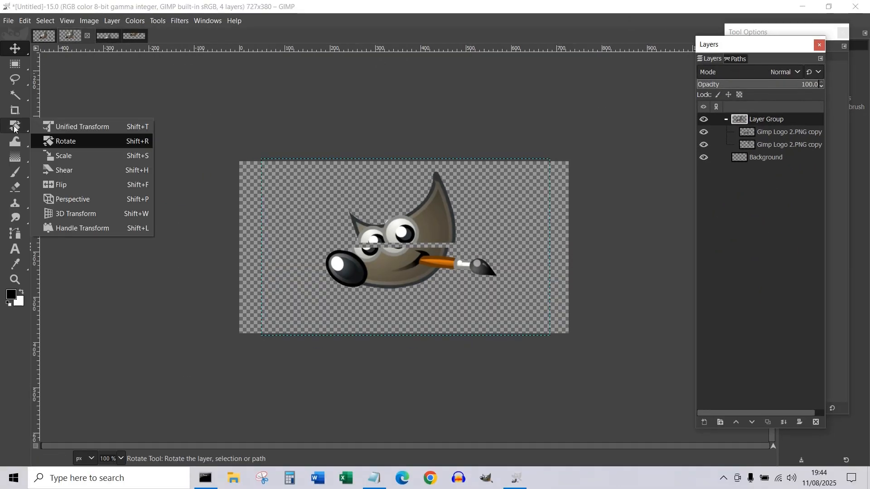
Step: Pick the Rotate tool to tilt both halves so the cut runs diagonally
{"action": "left_click", "coordinate": [65, 141]}
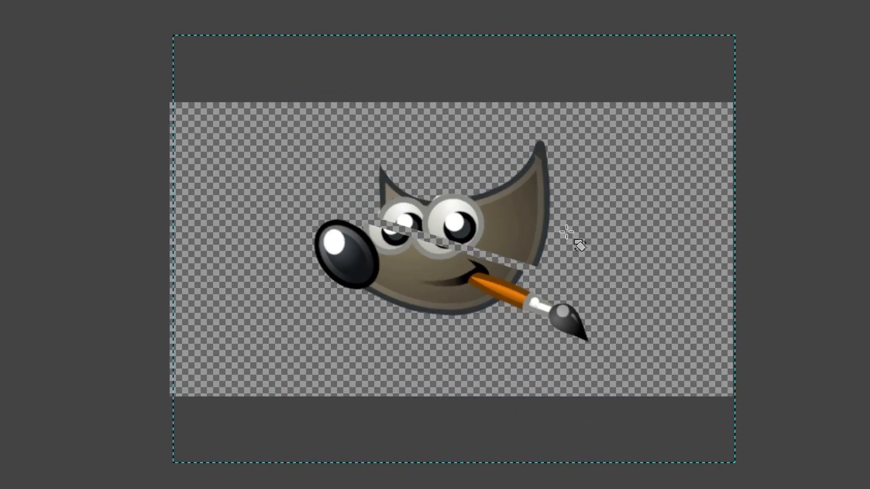
{"action": "mouse_move", "coordinate": [574, 244]}
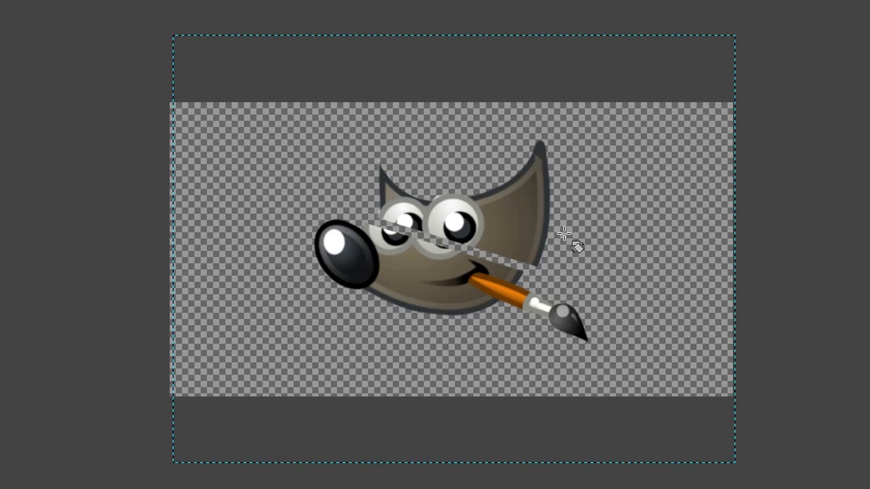